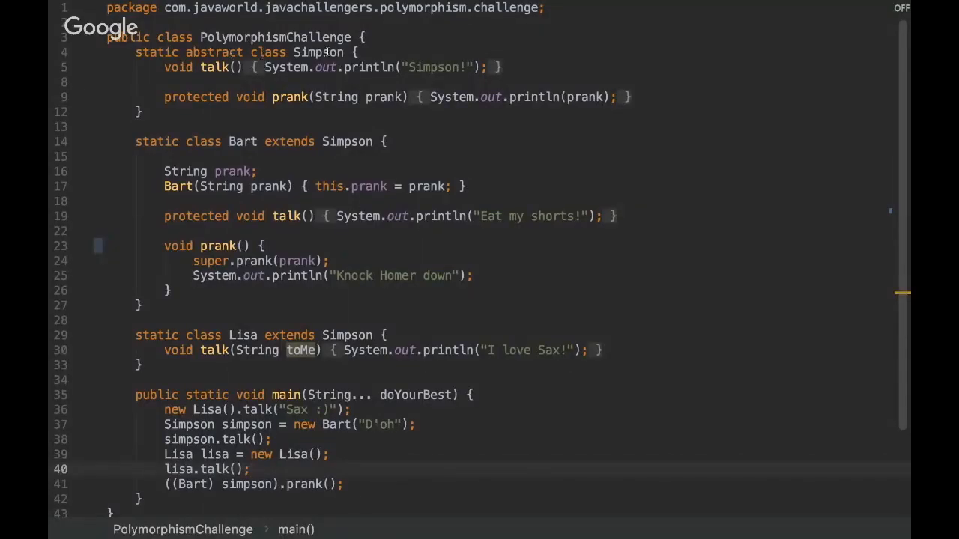
# Highlight the Simpson class, its prank method, and the Bart class while reviewing the code.
pyautogui.doubleClick(315, 52)
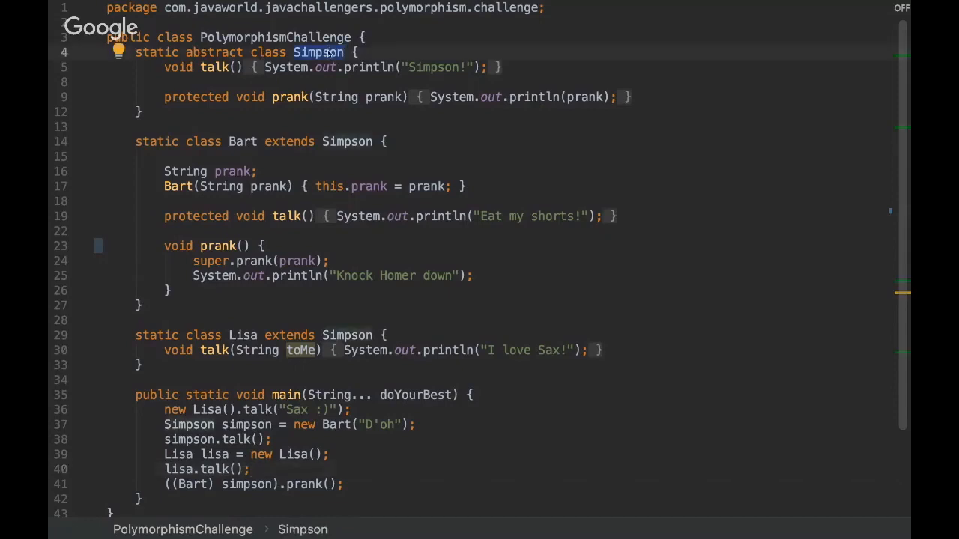
pyautogui.click(218, 67)
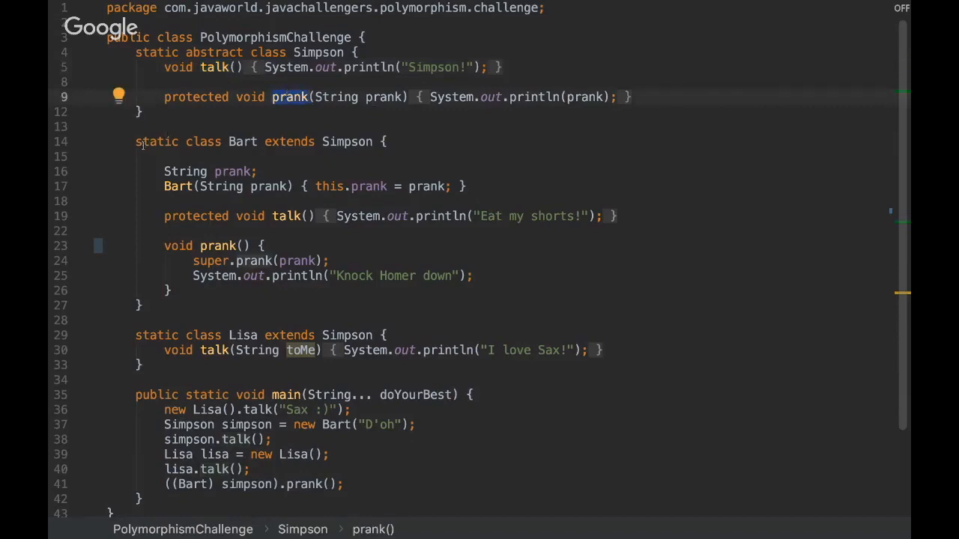
pyautogui.doubleClick(242, 142)
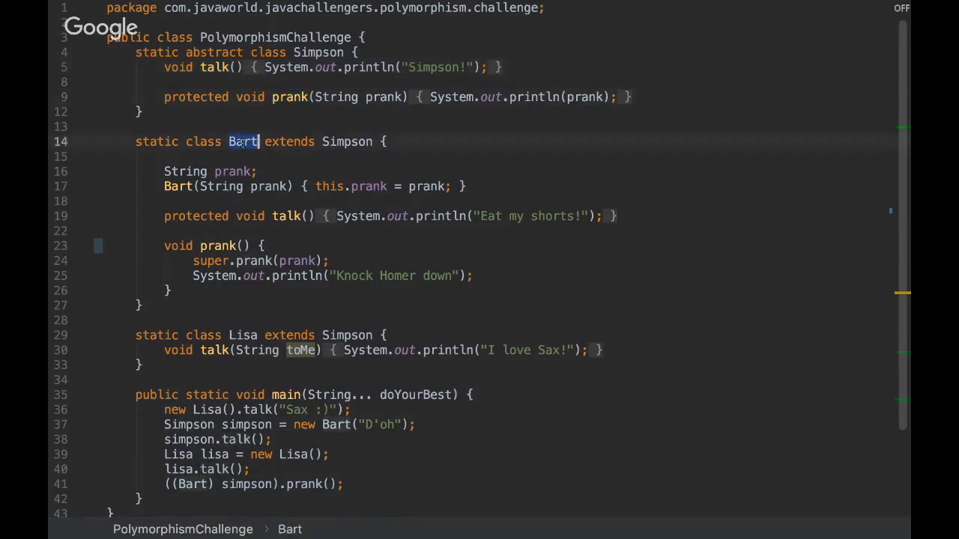
pyautogui.click(241, 141)
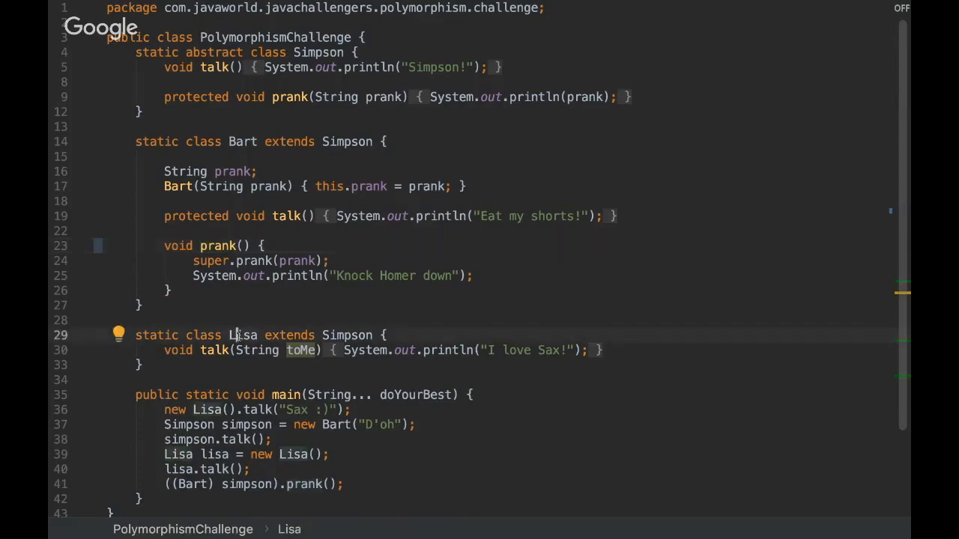
# Select main's statements, then clear the selection before adding the answer comment.
pyautogui.click(219, 349)
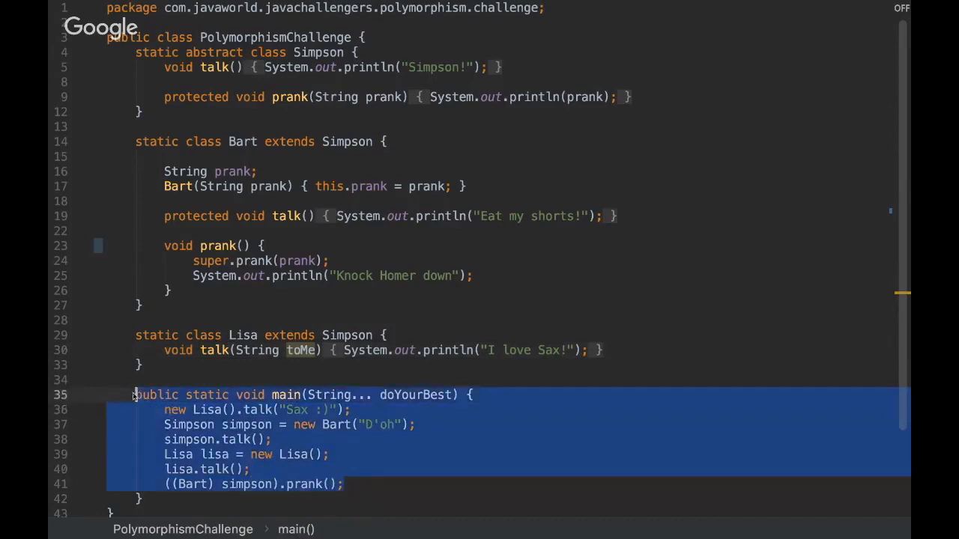
pyautogui.click(339, 484)
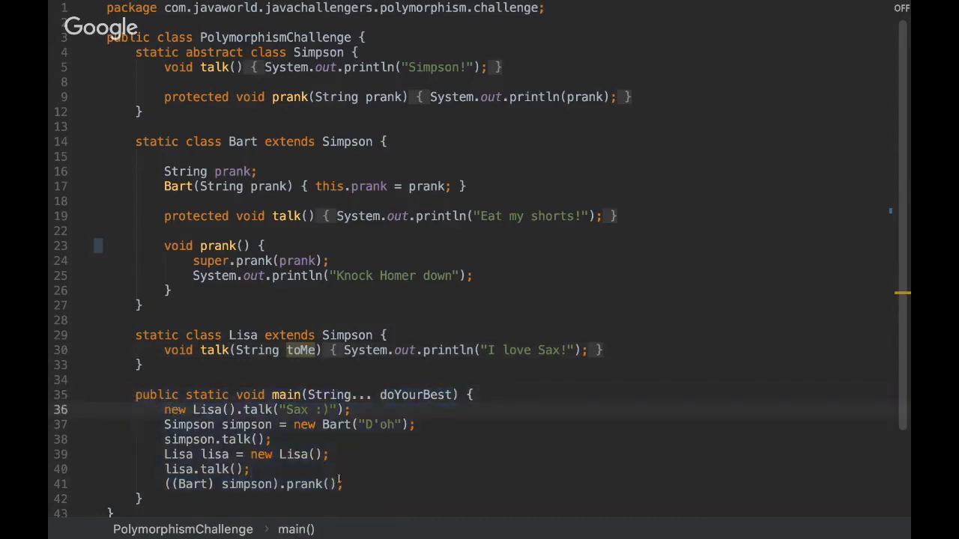
pyautogui.moveTo(163, 423); pyautogui.dragTo(344, 484)
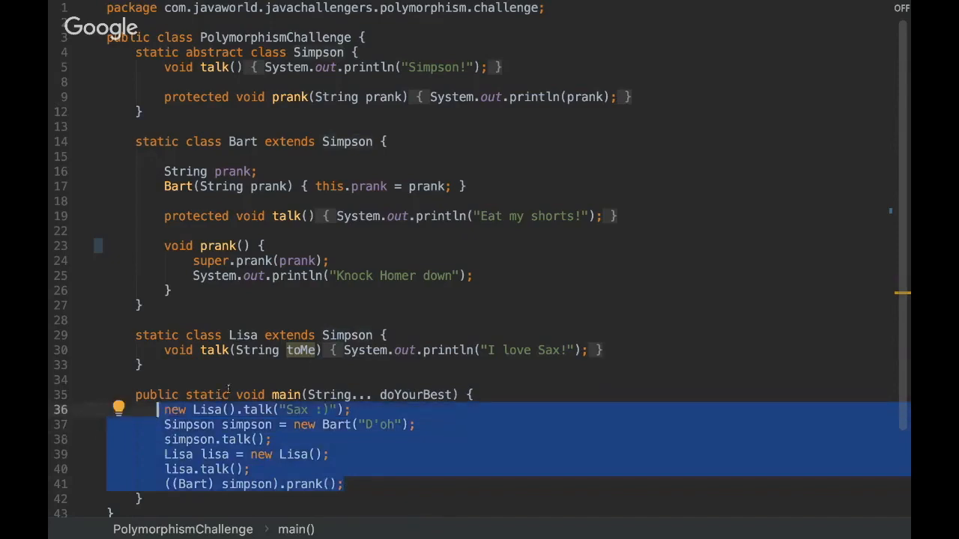
pyautogui.click(228, 395)
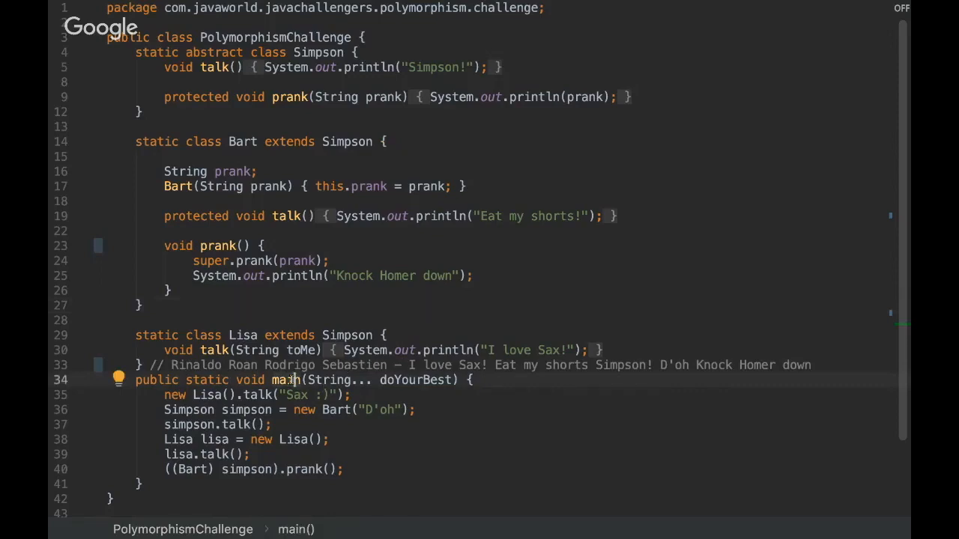
# Run PolymorphismChallenge, then set a breakpoint on the Lisa talk call in main.
pyautogui.click(64, 432)
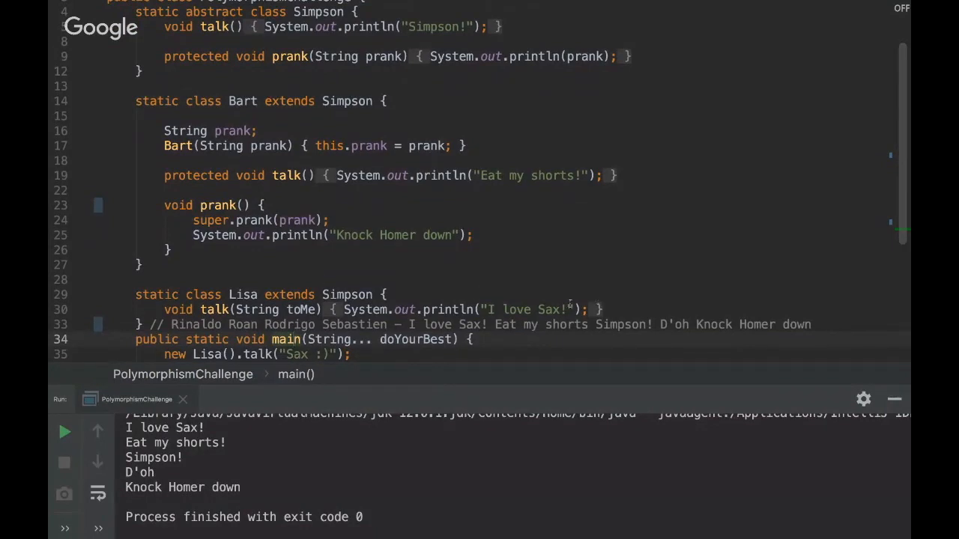
pyautogui.moveTo(346, 277)
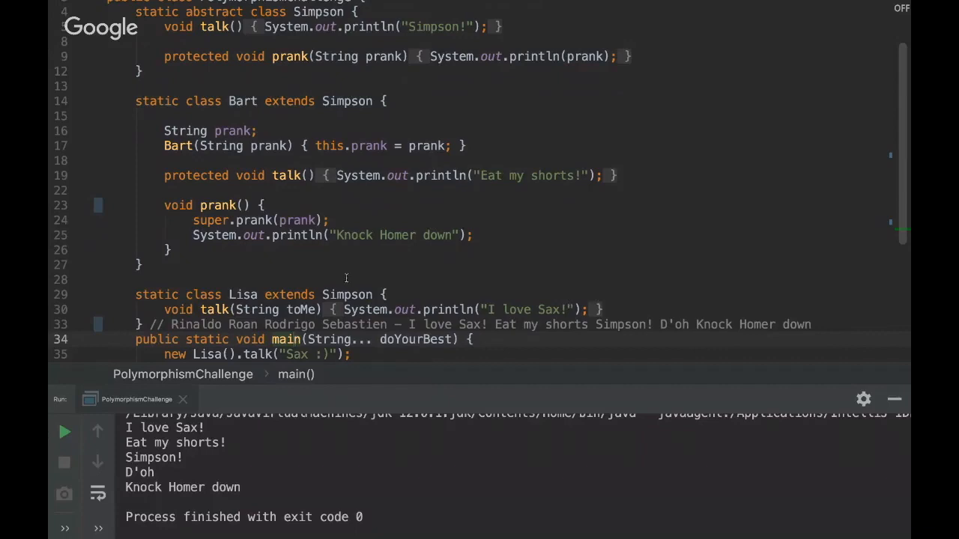
pyautogui.moveTo(382, 266)
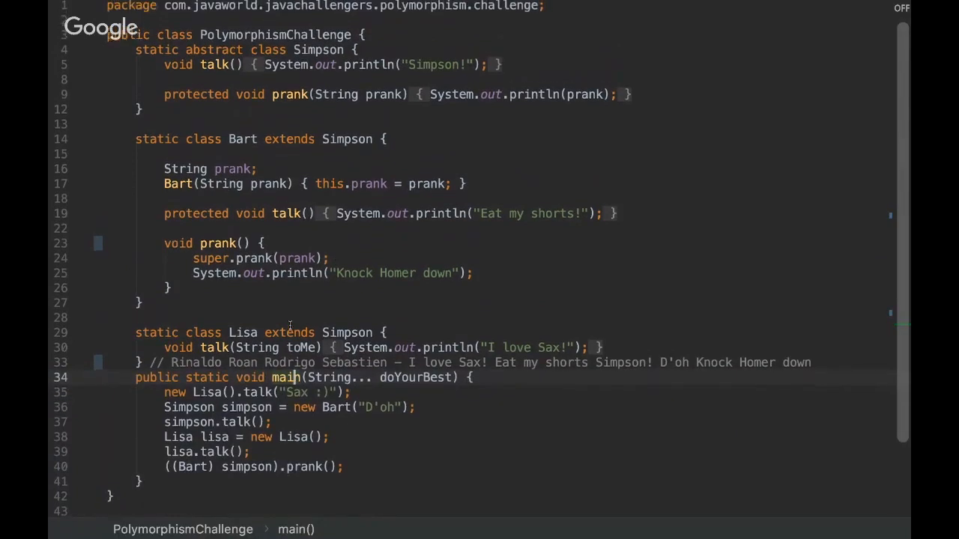
pyautogui.scroll(-3)
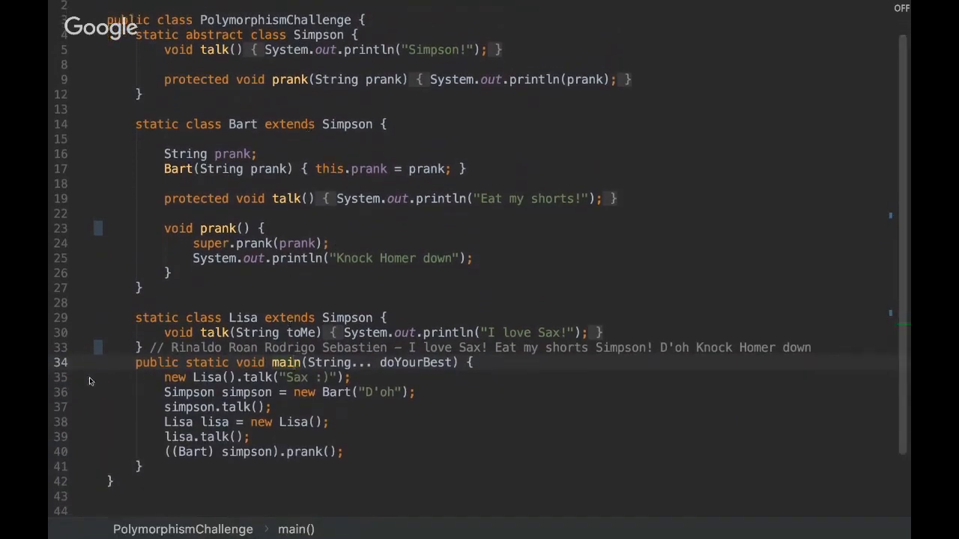
pyautogui.click(81, 377)
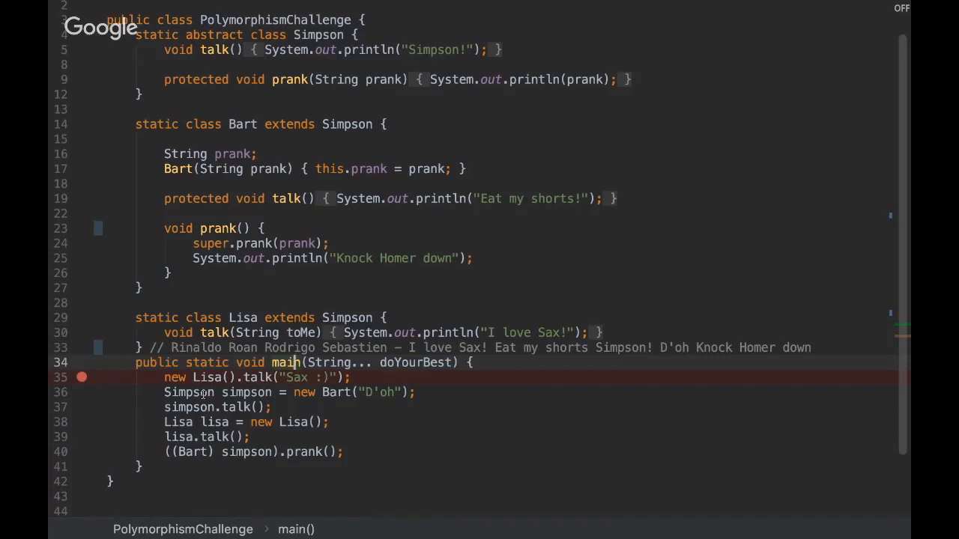
# Start a debug session of PolymorphismChallenge, pausing at the main breakpoint.
pyautogui.click(80, 376)
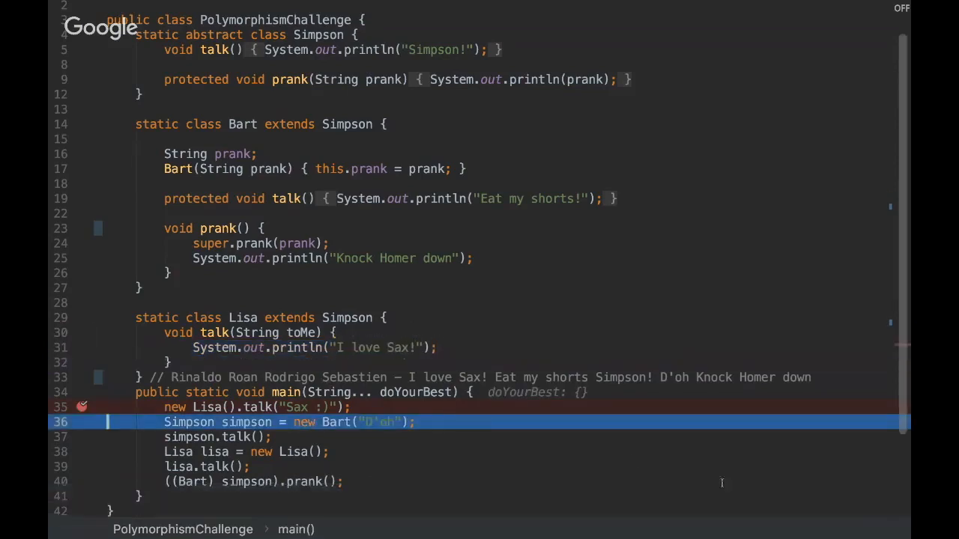
pyautogui.moveTo(284, 436)
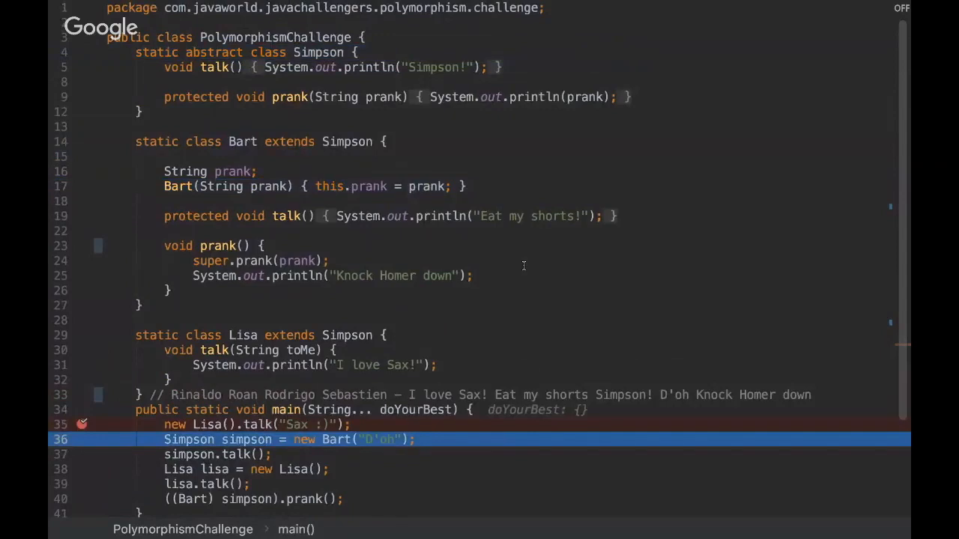
pyautogui.moveTo(513, 431)
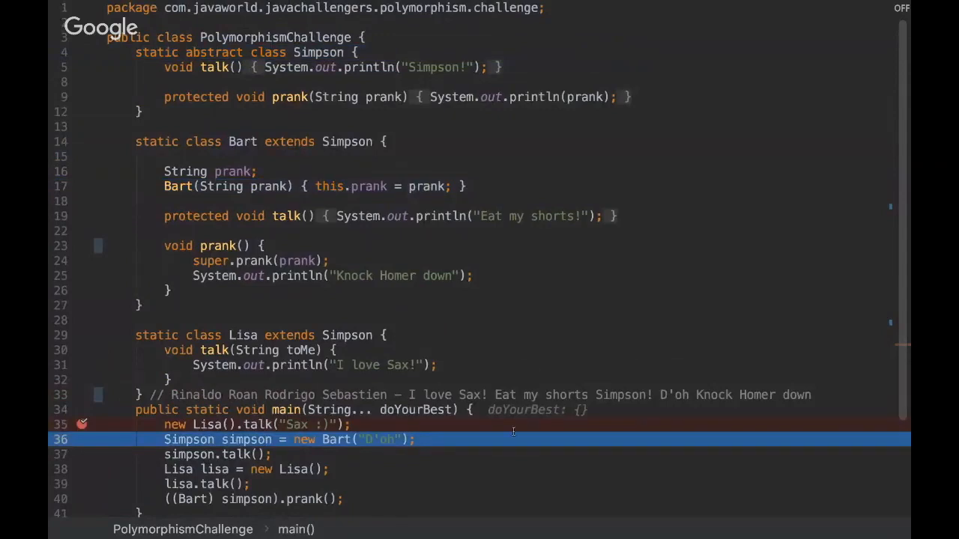
# Step through main past Bart and Lisa creation and Bart's talk, reaching lisa.talk().
pyautogui.scroll(-3)
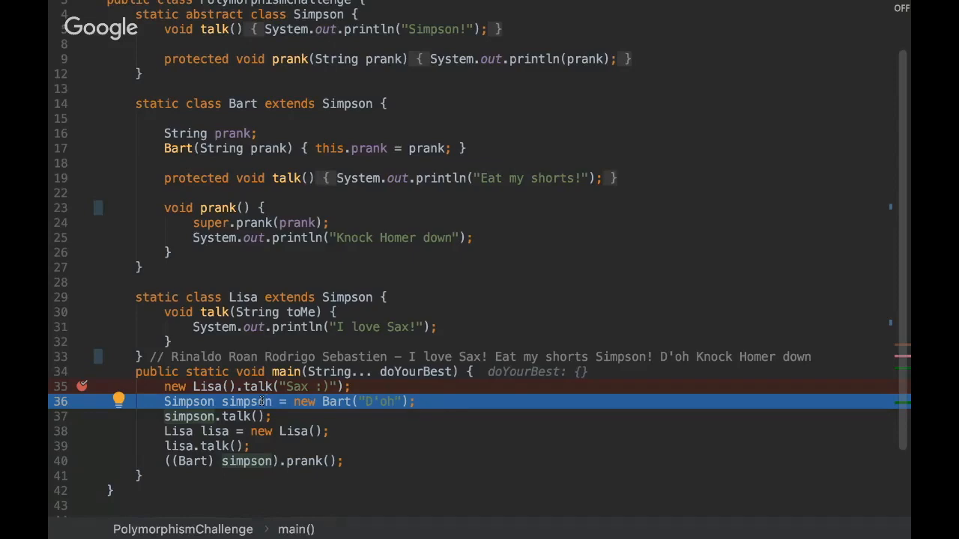
pyautogui.moveTo(255, 406)
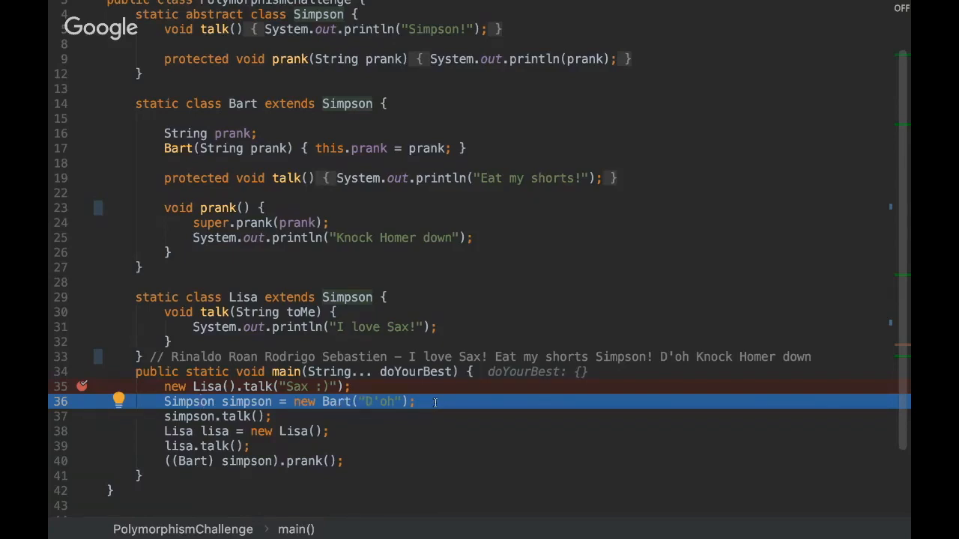
pyautogui.click(242, 103)
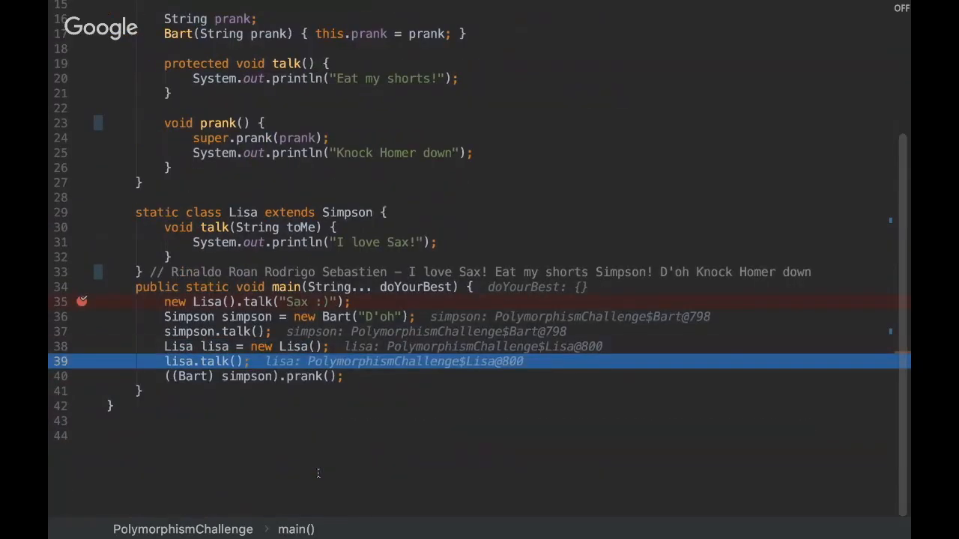
pyautogui.moveTo(239, 391)
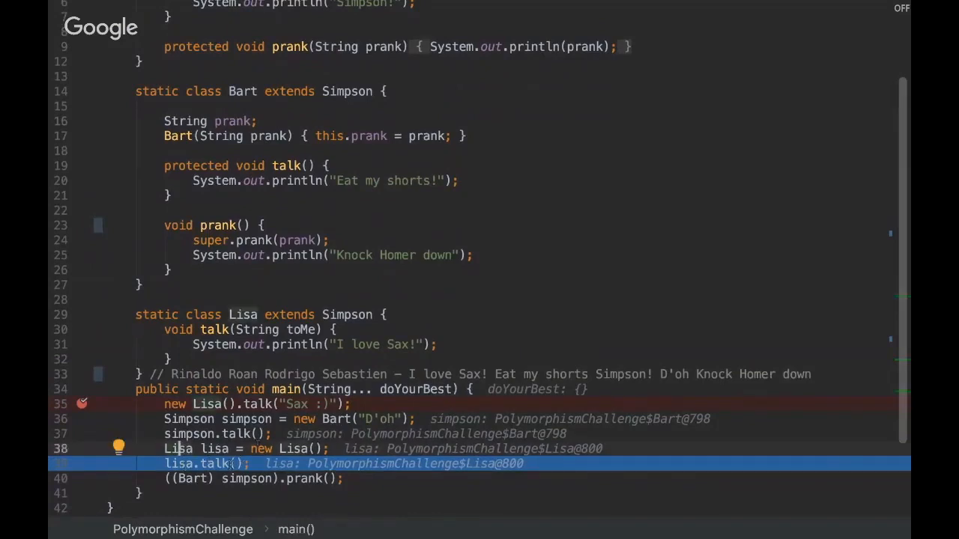
pyautogui.scroll(3)
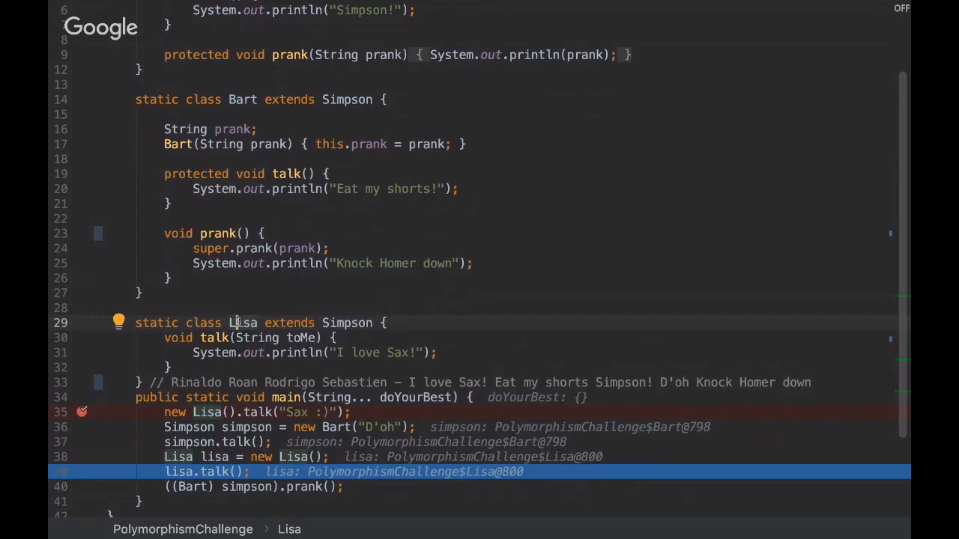
pyautogui.doubleClick(346, 323)
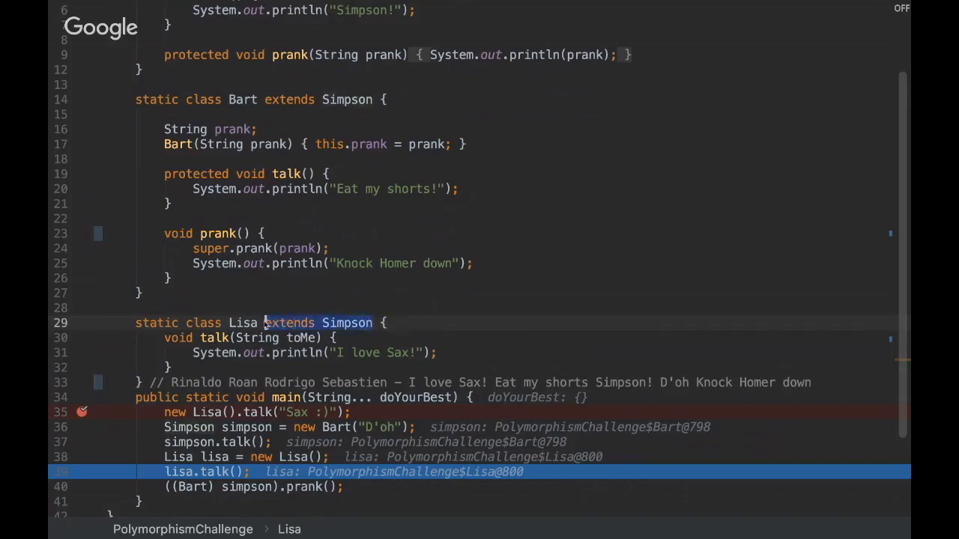
pyautogui.scroll(-3)
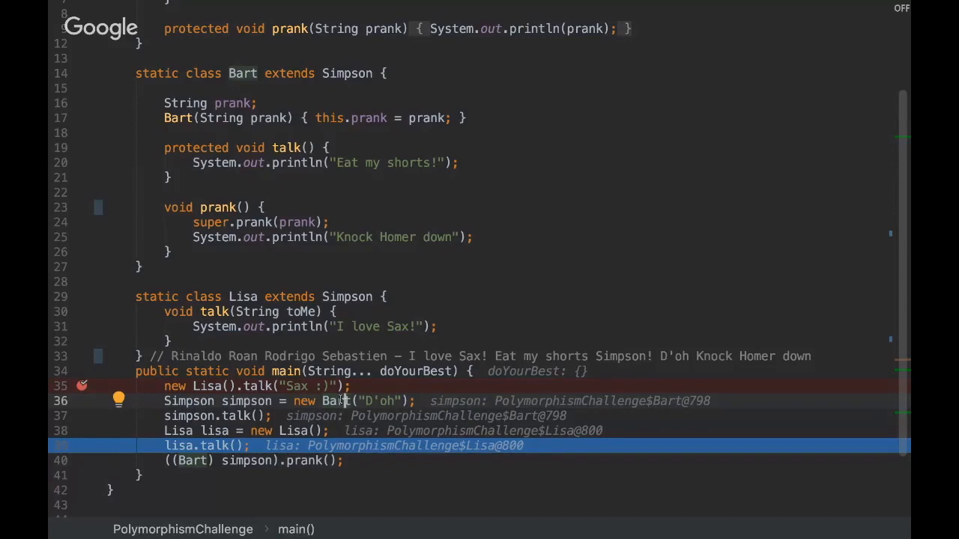
pyautogui.scroll(3)
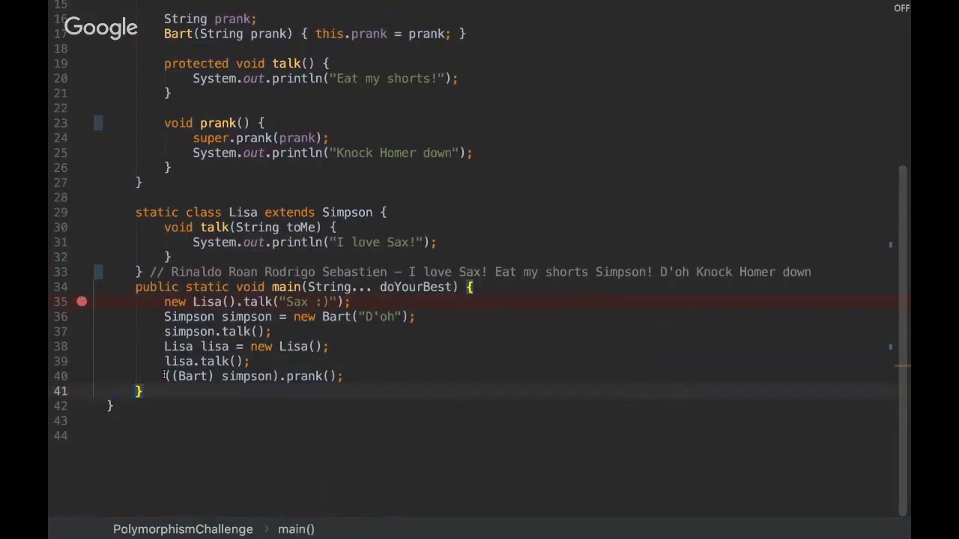
pyautogui.moveTo(299, 331)
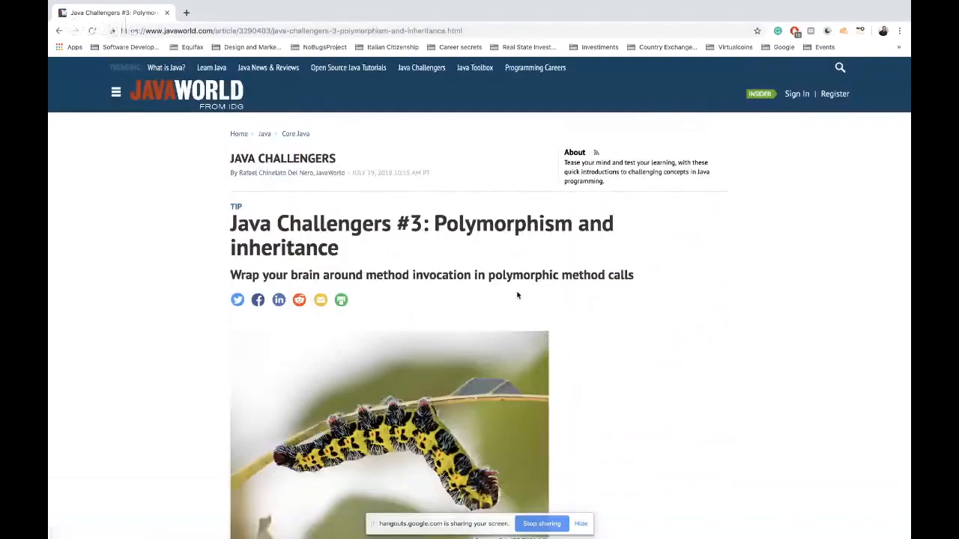
# Scroll through the Java Challengers #3 article's code examples and back toward the top.
pyautogui.scroll(-3)
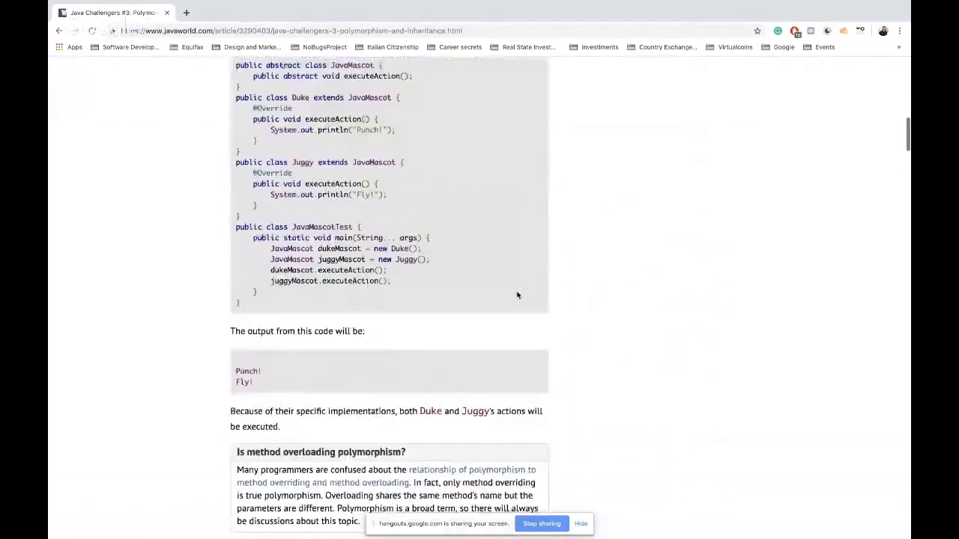
pyautogui.scroll(-3)
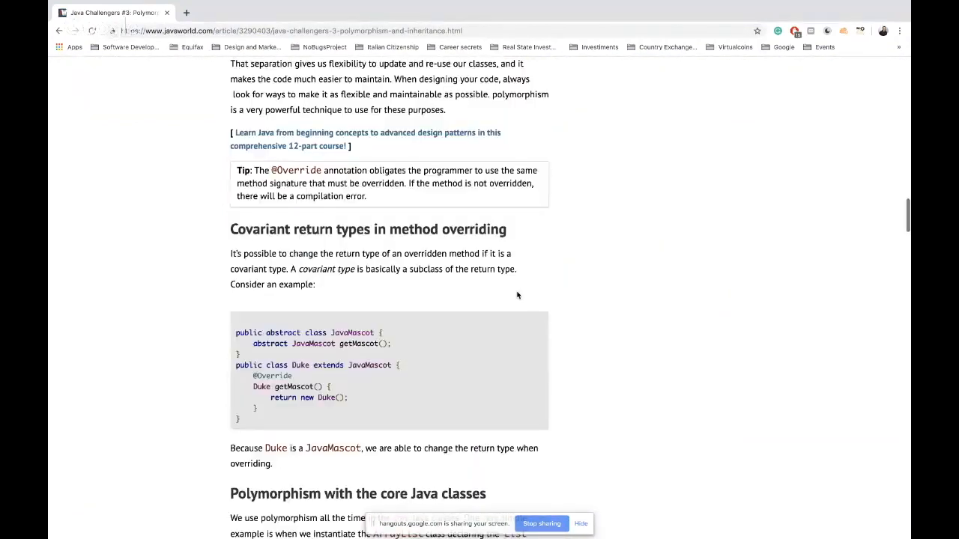
pyautogui.scroll(-3)
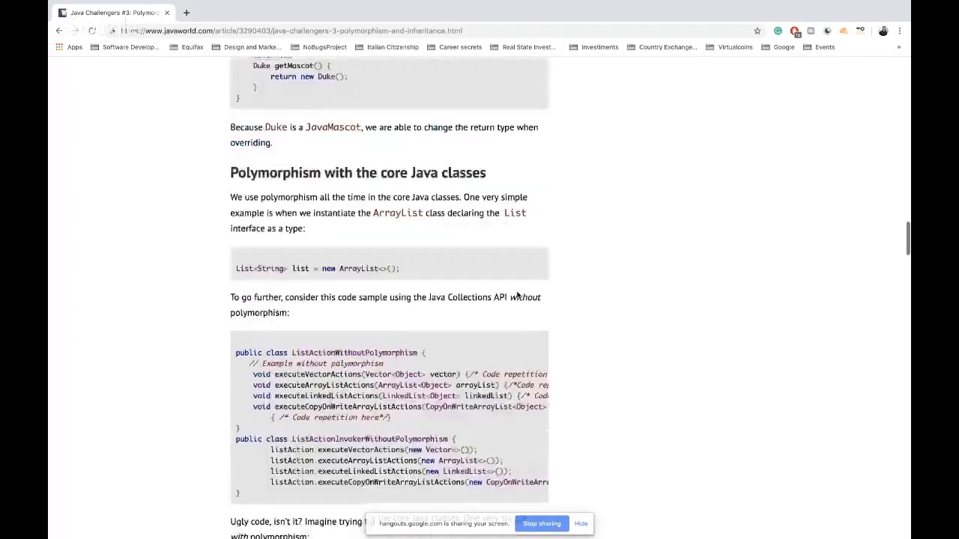
pyautogui.scroll(-3)
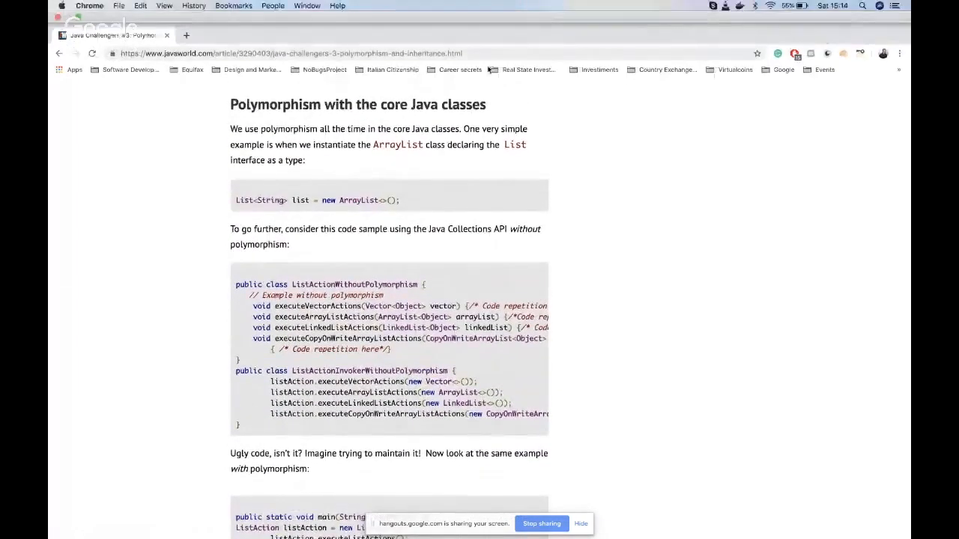
pyautogui.scroll(-3)
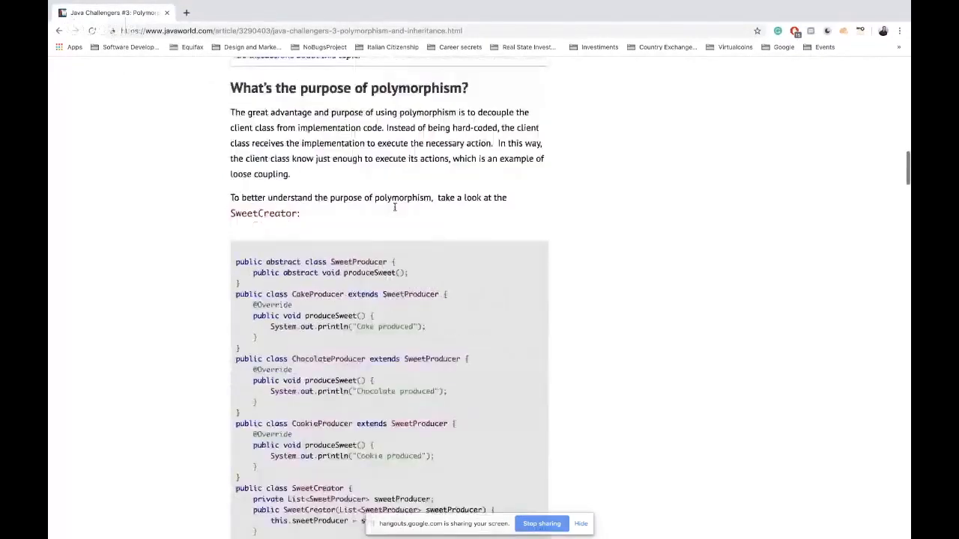
pyautogui.scroll(3)
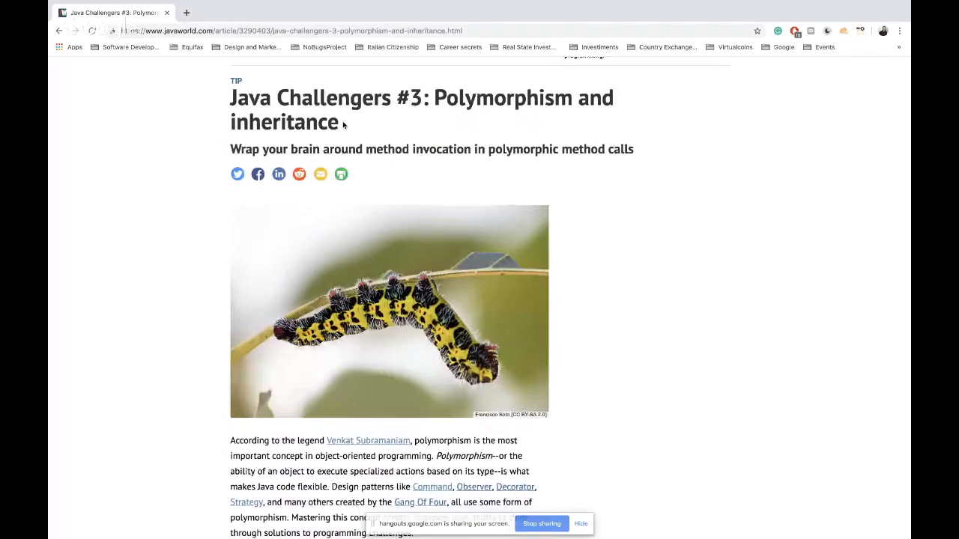
pyautogui.moveTo(375, 124)
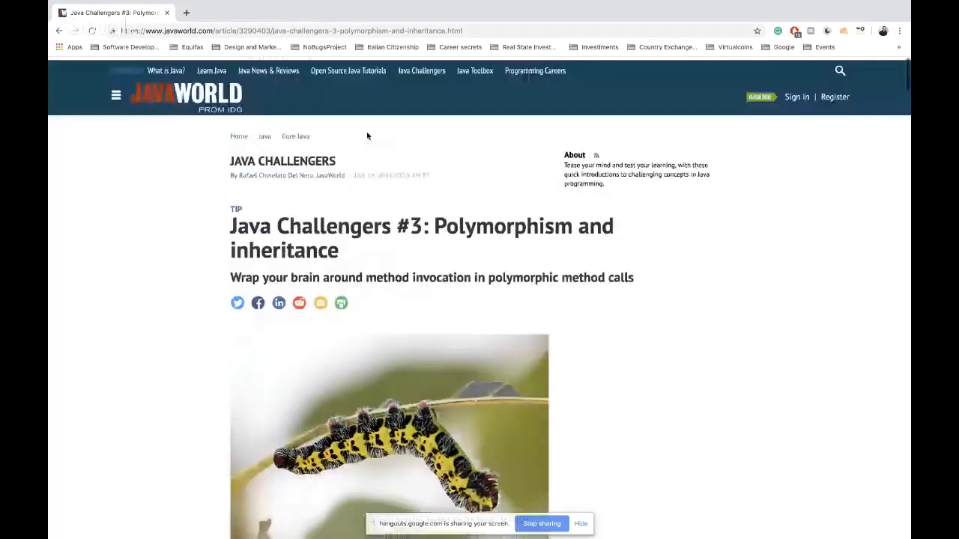
# Scroll to 'Interfaces and inheritance in polymorphism' and hide the screen-sharing bar.
pyautogui.doubleClick(283, 248)
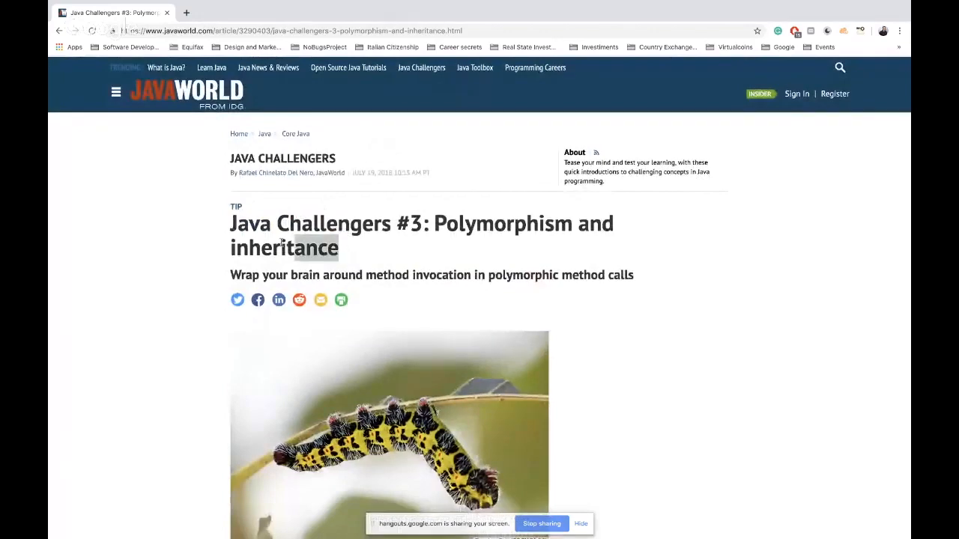
pyautogui.scroll(-3)
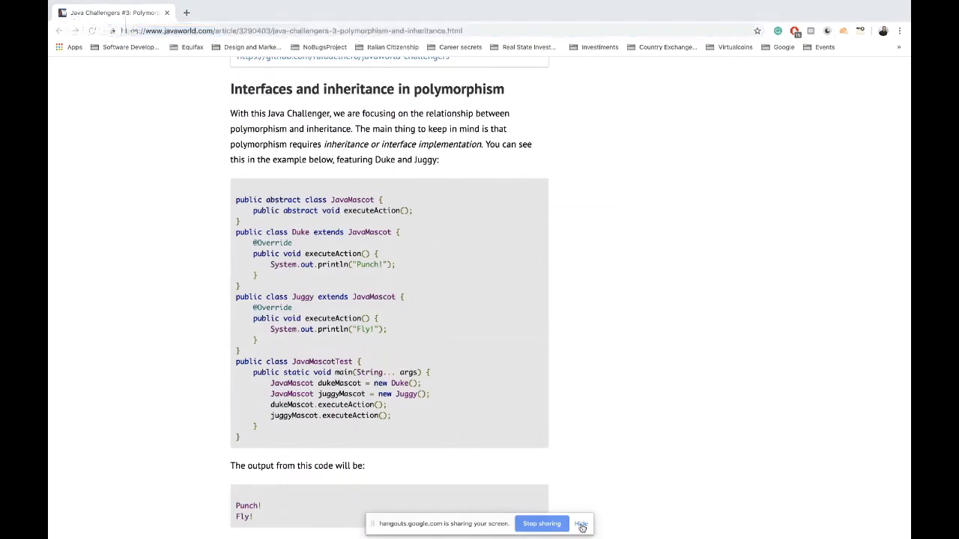
pyautogui.click(581, 523)
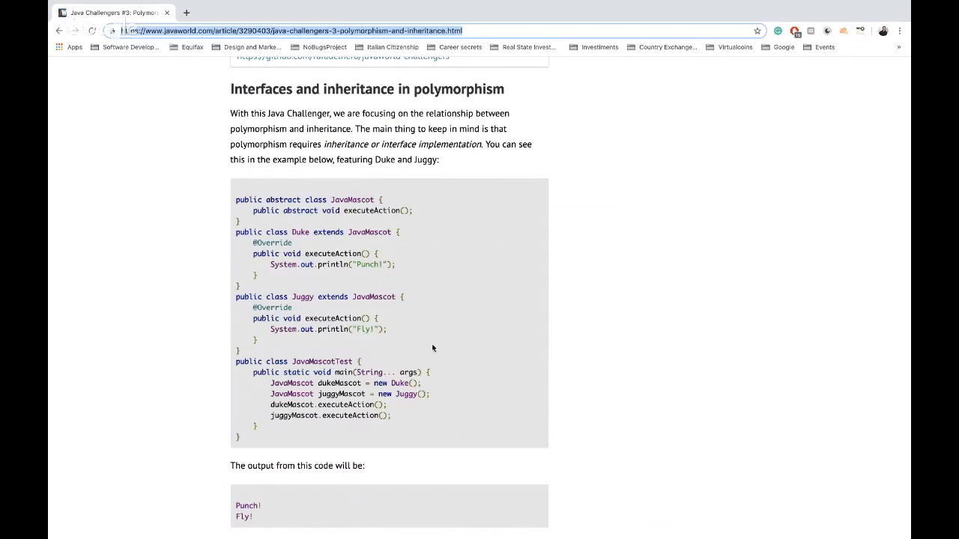
pyautogui.moveTo(392, 333)
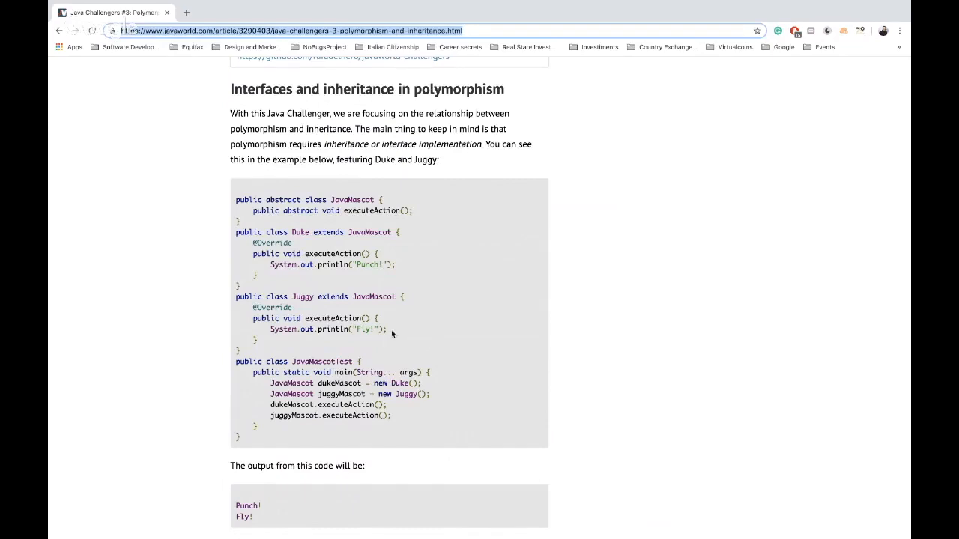